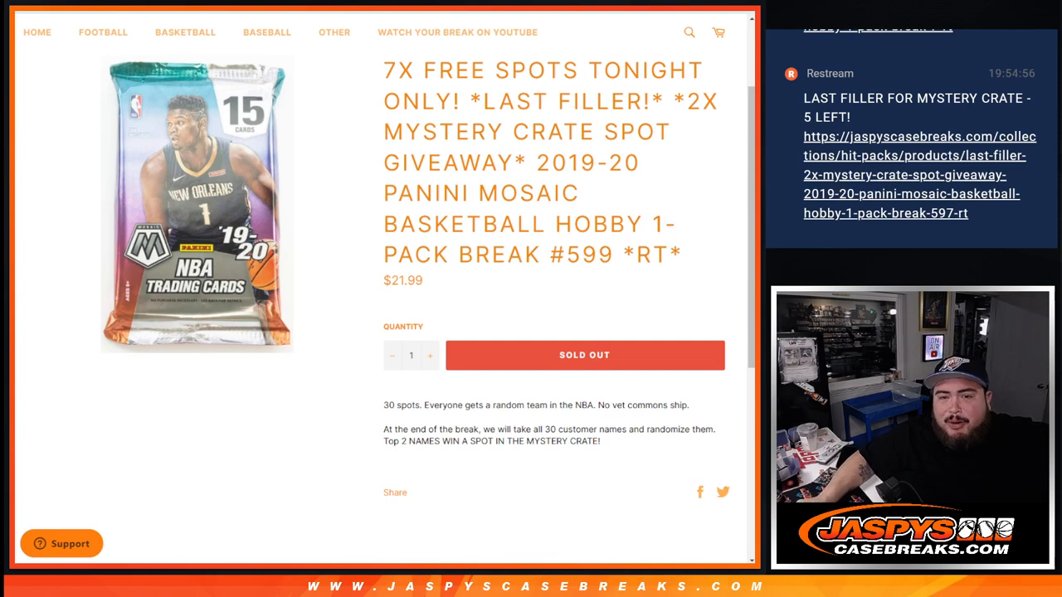
Highlight the Mosaic break title and move to the Multi-Sport Mystery Crate #3 page.
drag(537, 163, 664, 224)
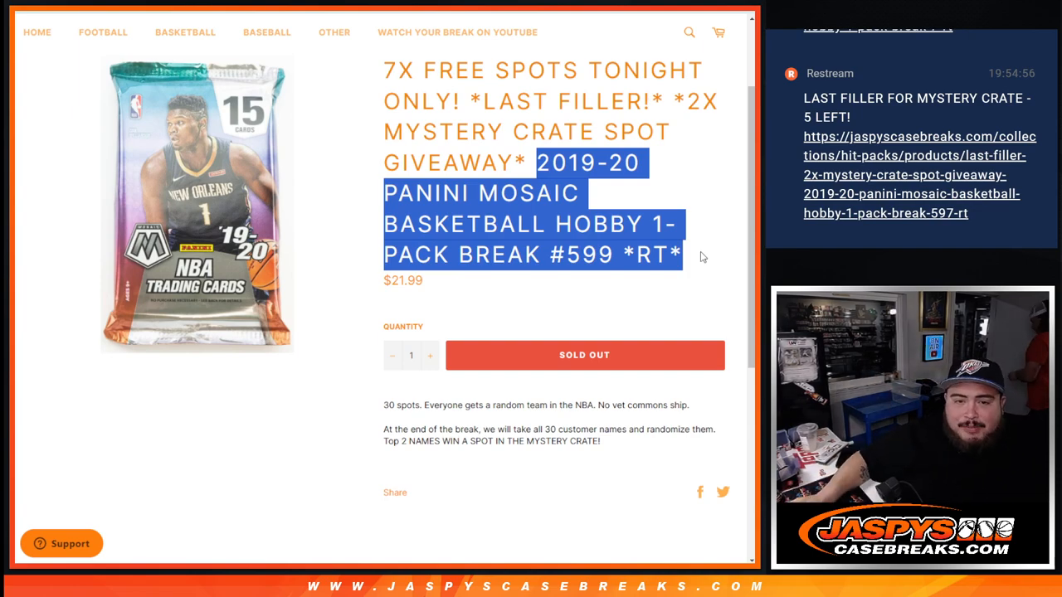
mouse_move(633, 287)
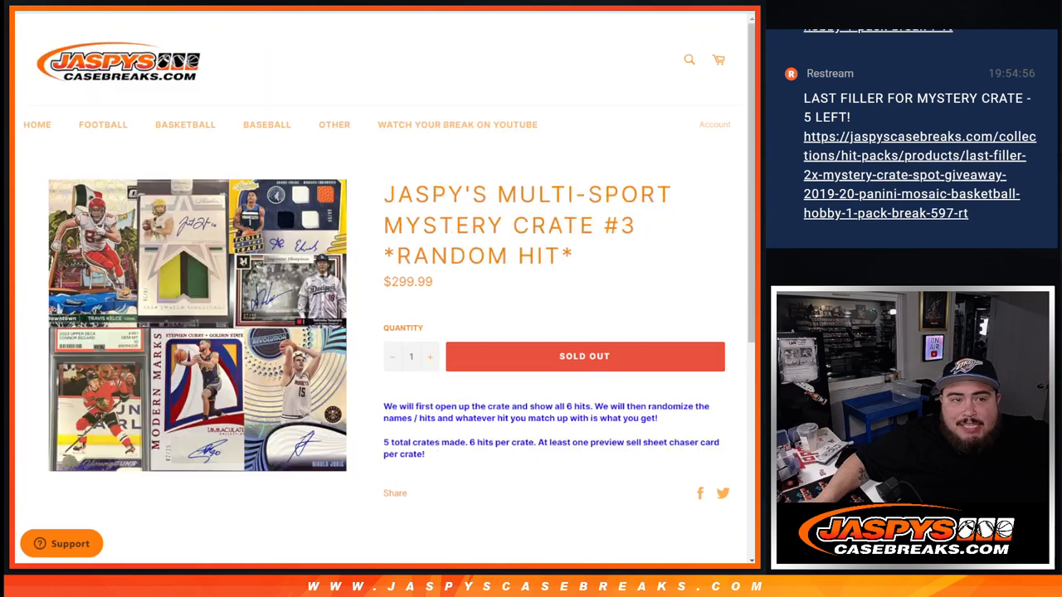
scroll(down, 3)
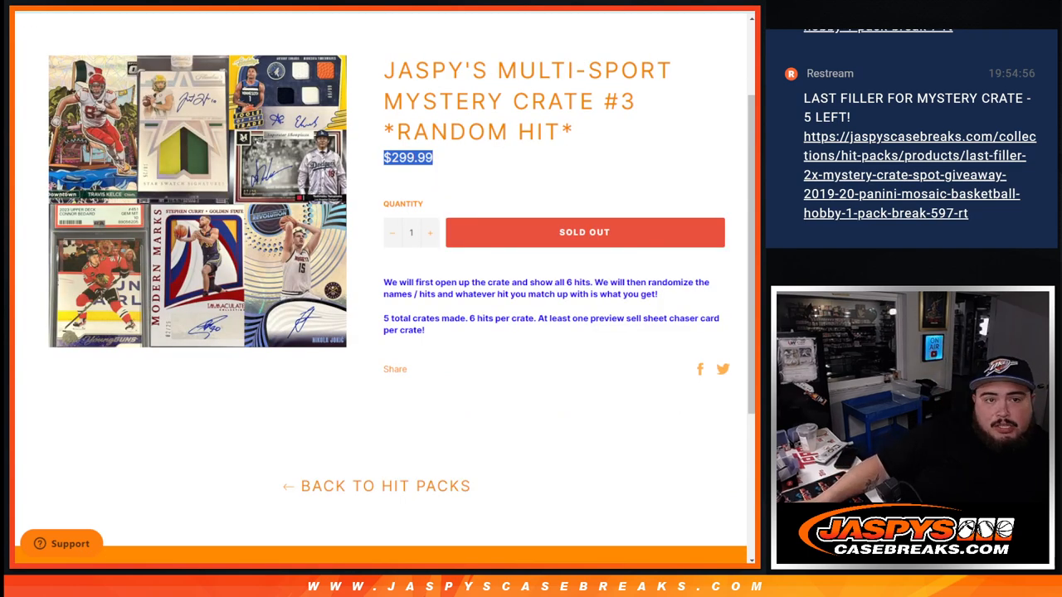
click(919, 155)
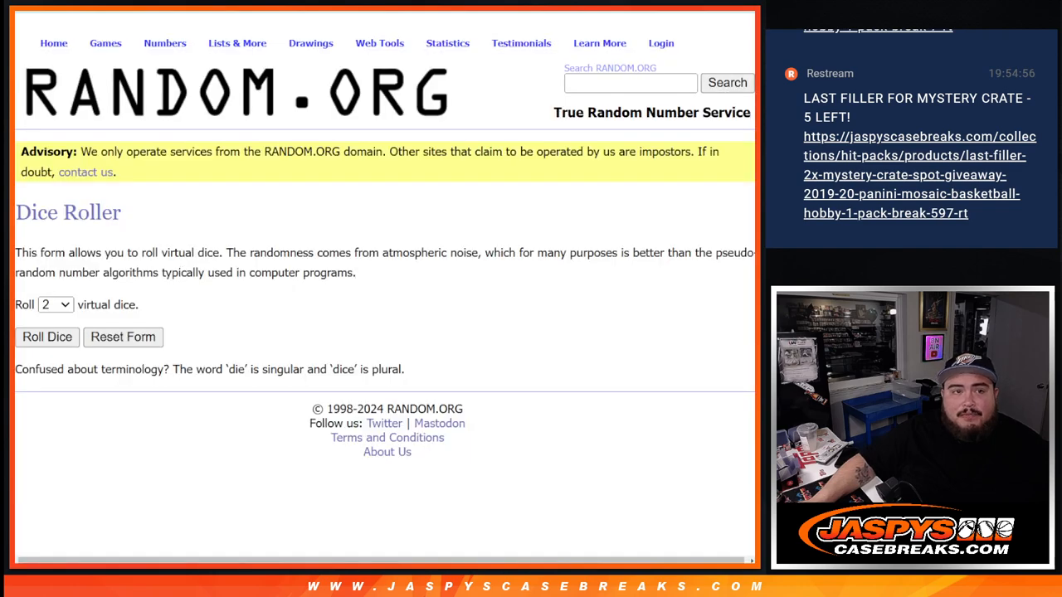
Randomize the 23-name list in the List Randomizer until shuffled three times.
click(379, 43)
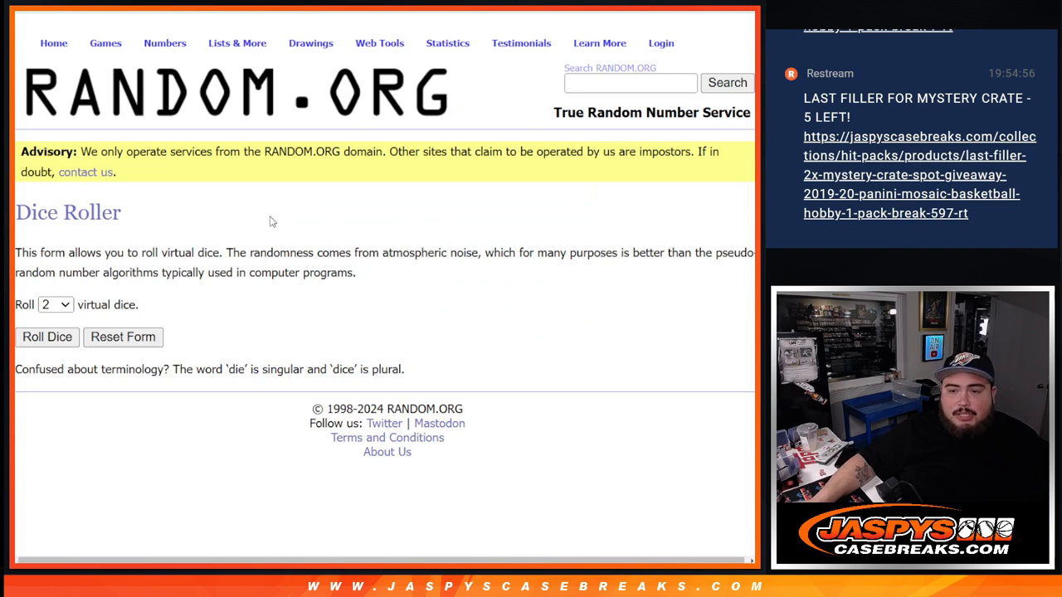
click(47, 337)
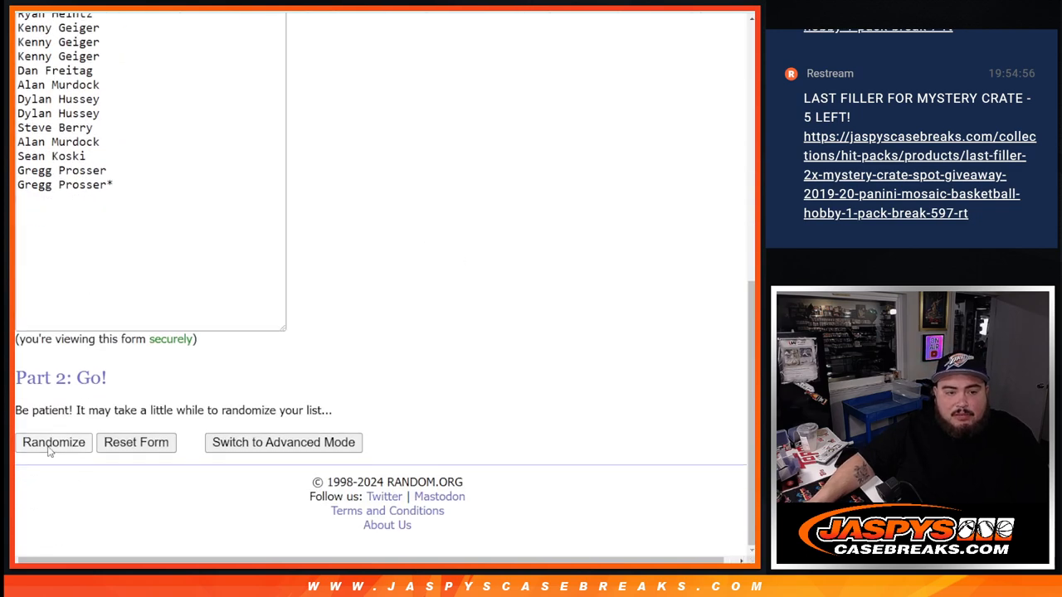
click(53, 442)
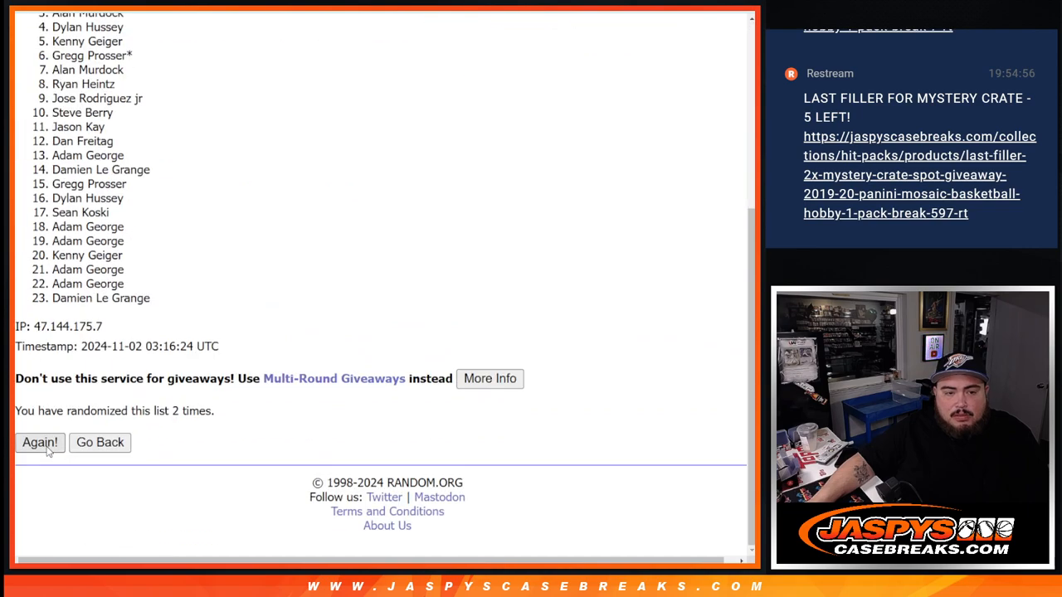
click(40, 442)
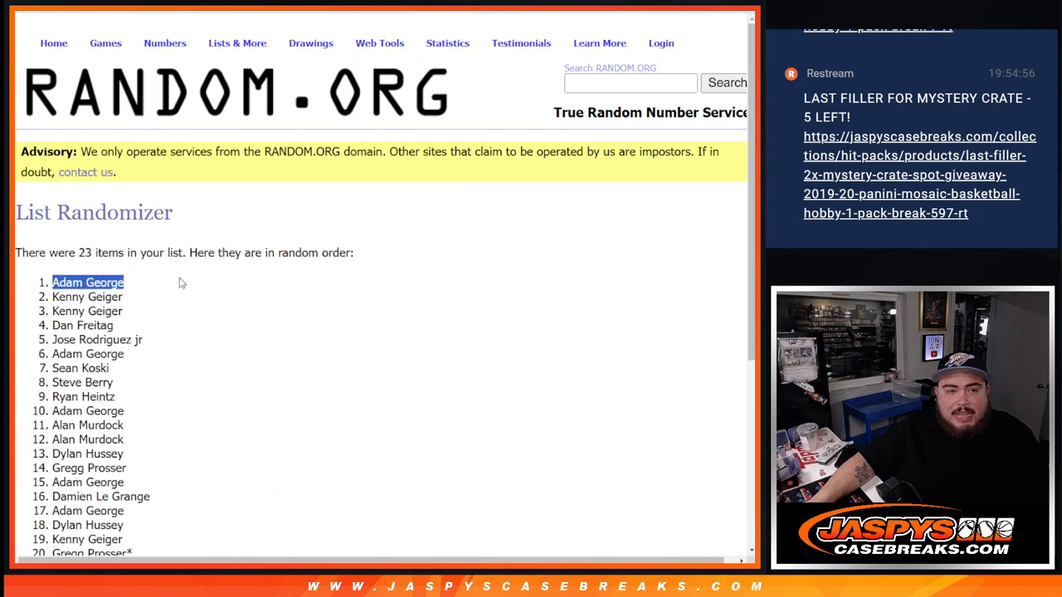
Highlight the top names in the result and go back to editing the list.
drag(87, 282, 100, 354)
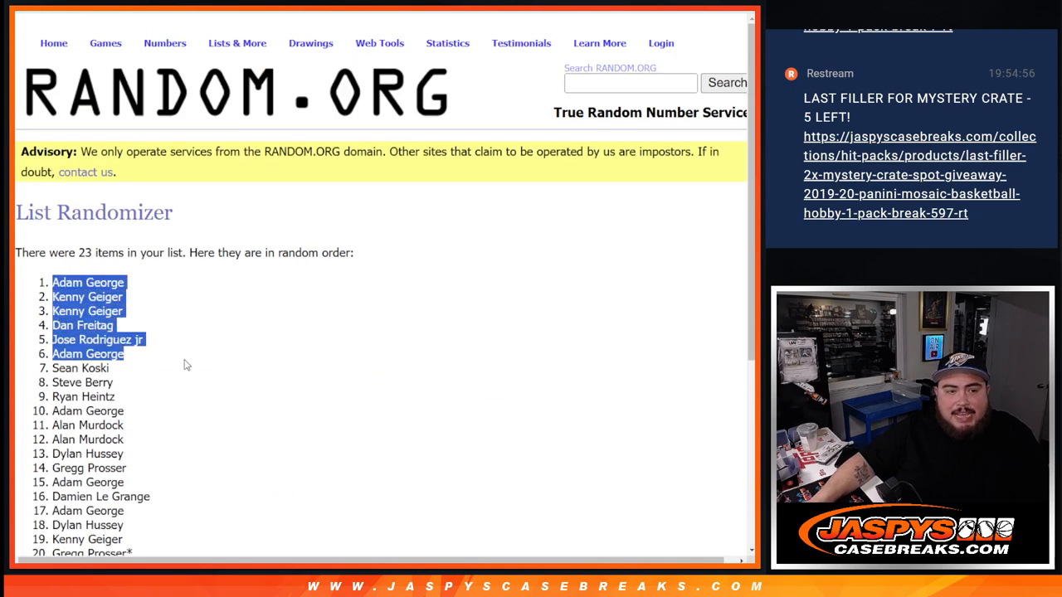
scroll(down, 3)
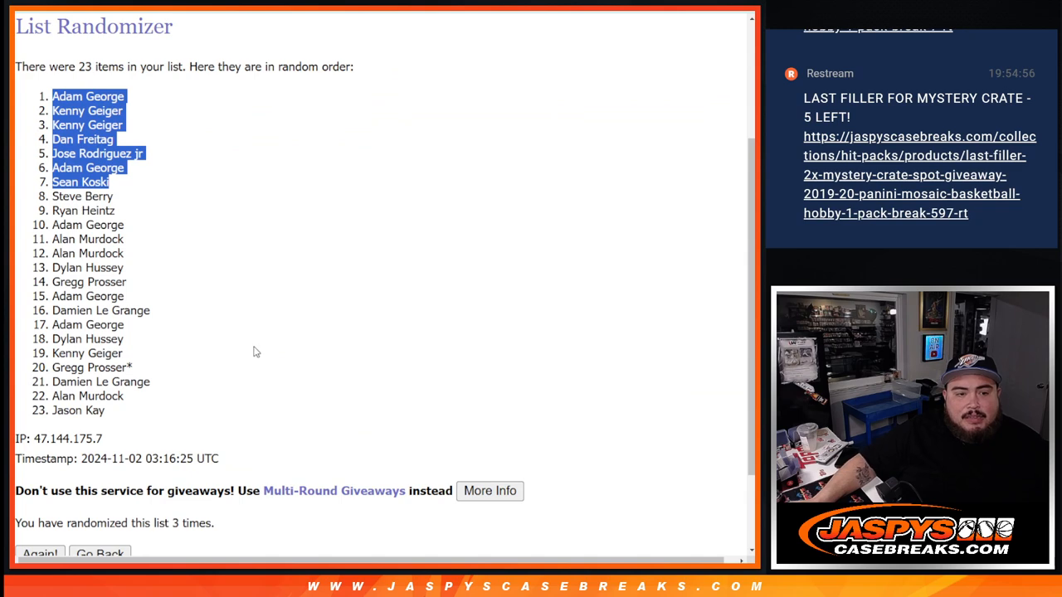
click(99, 553)
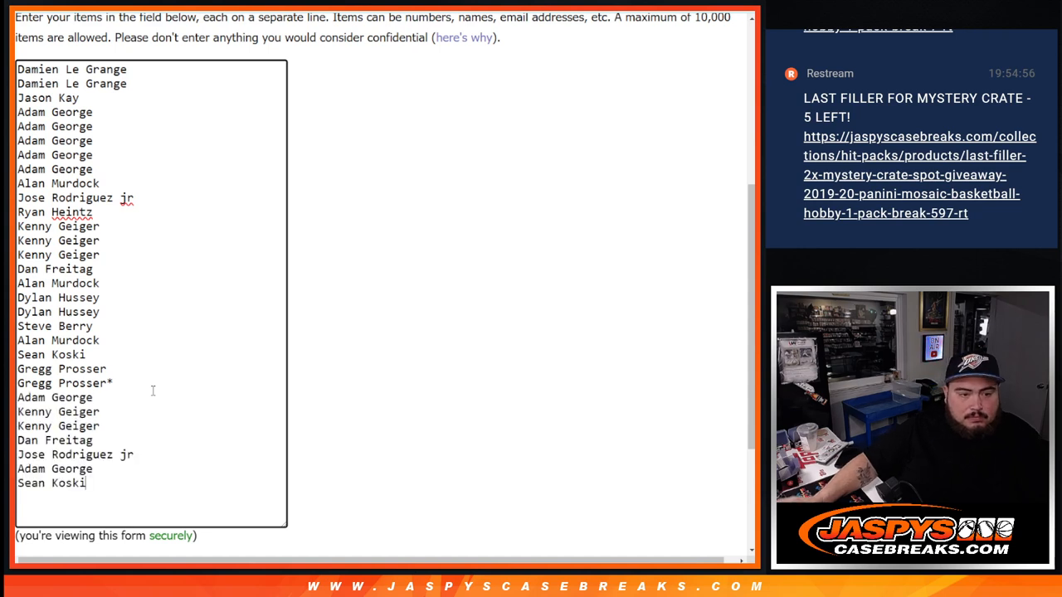
Add a + marker to the last seven names and select the whole 30-name list.
text(+)
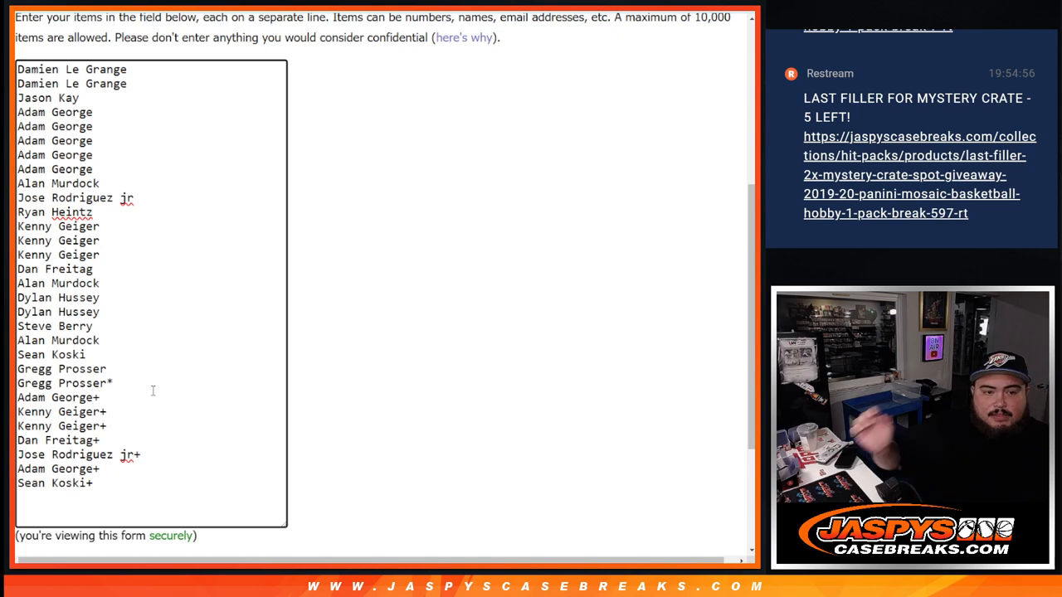
key(ctrl+a)
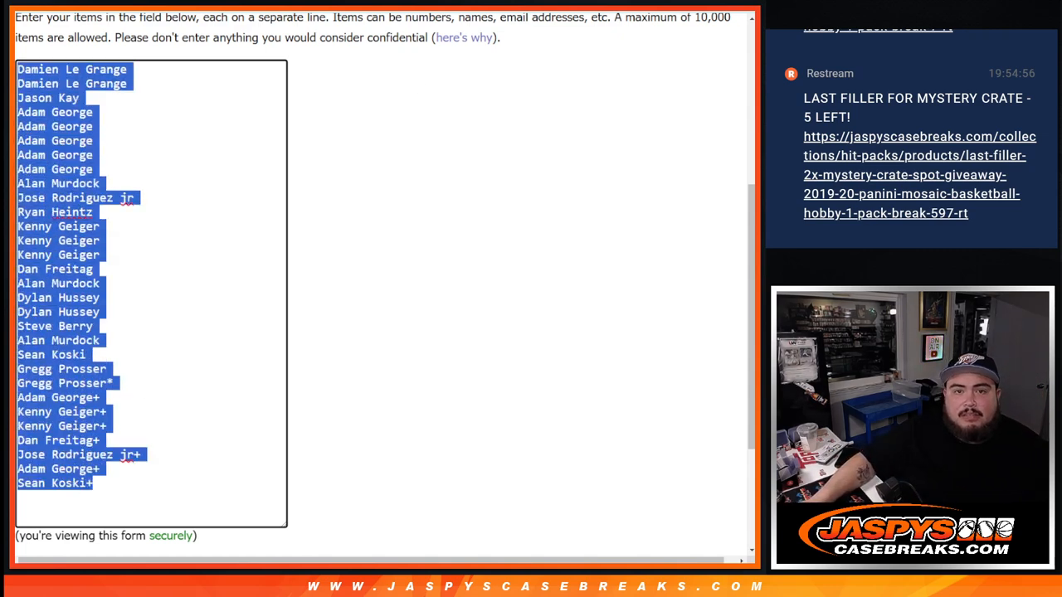
scroll(up, 3)
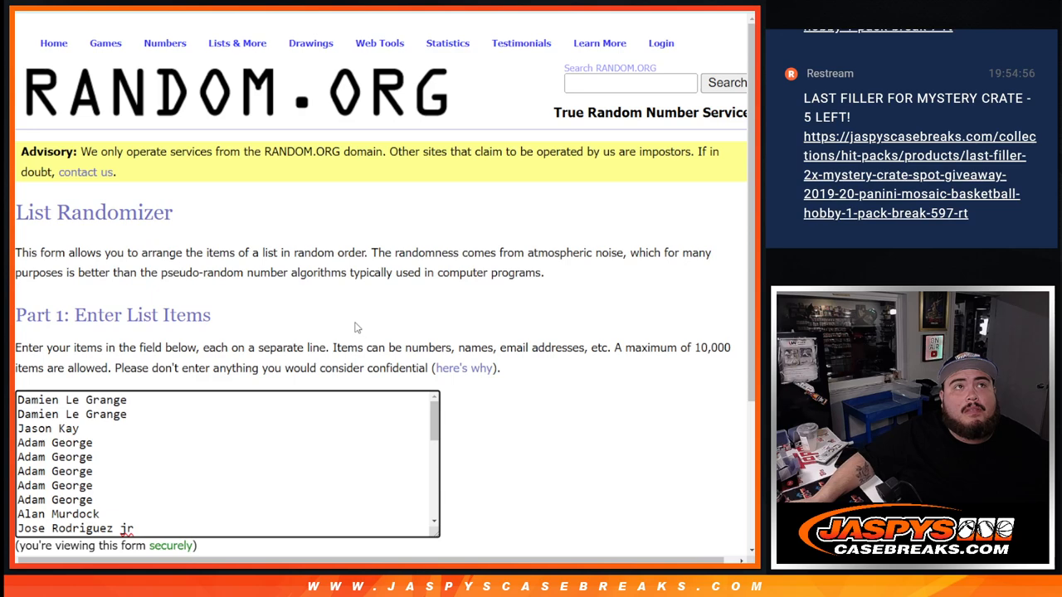
Reshuffle the 30-name list a third time and review the new order.
scroll(down, 3)
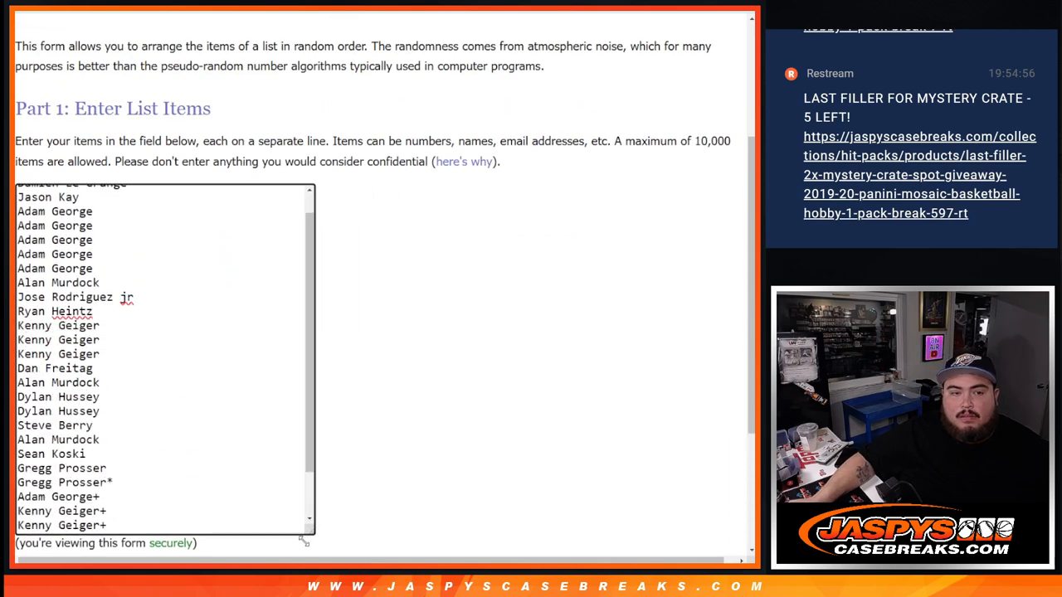
scroll(down, 3)
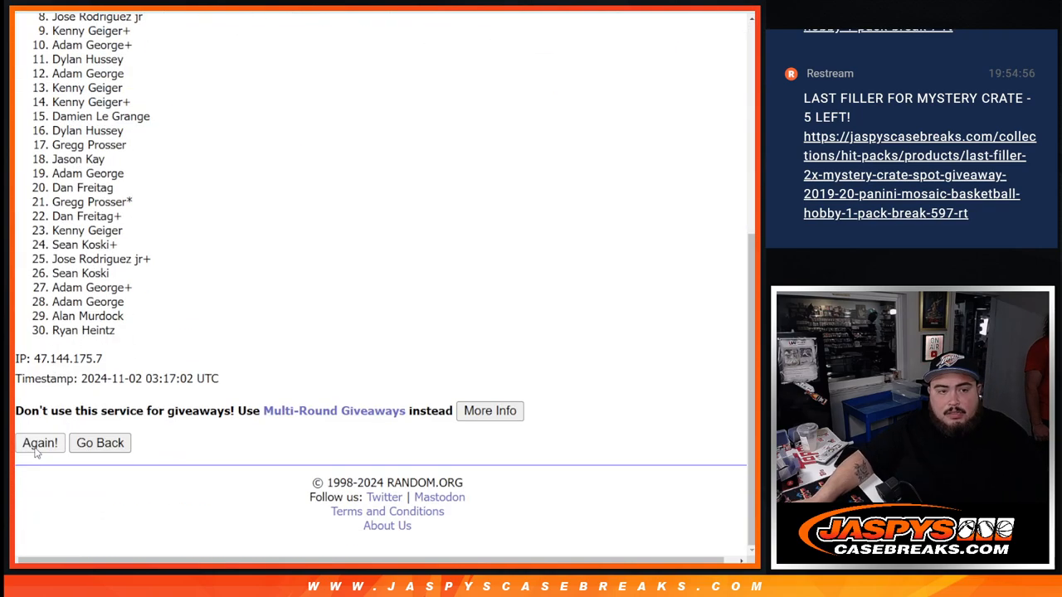
click(40, 442)
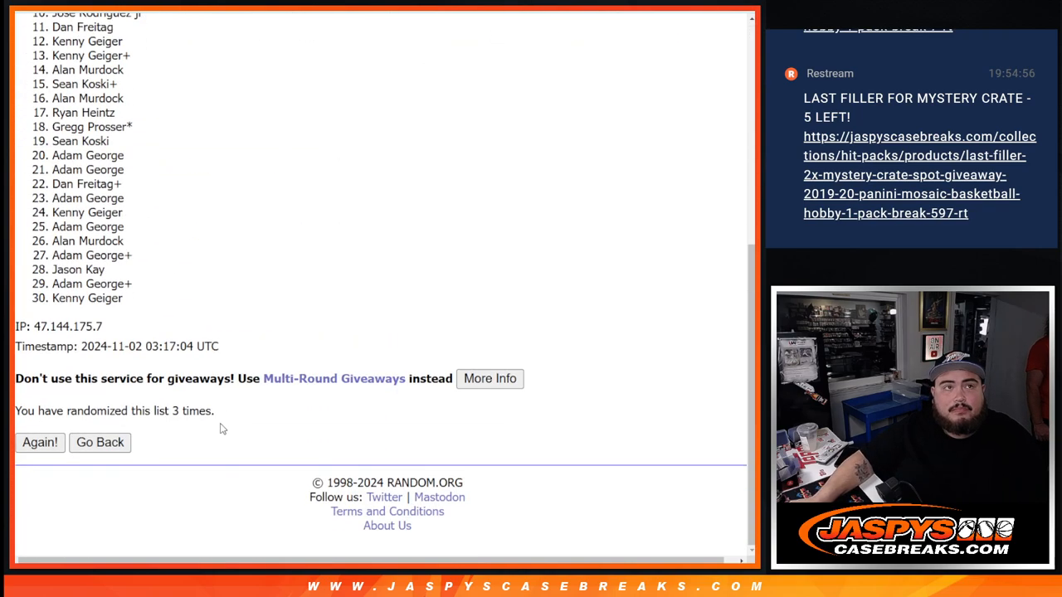
mouse_move(222, 423)
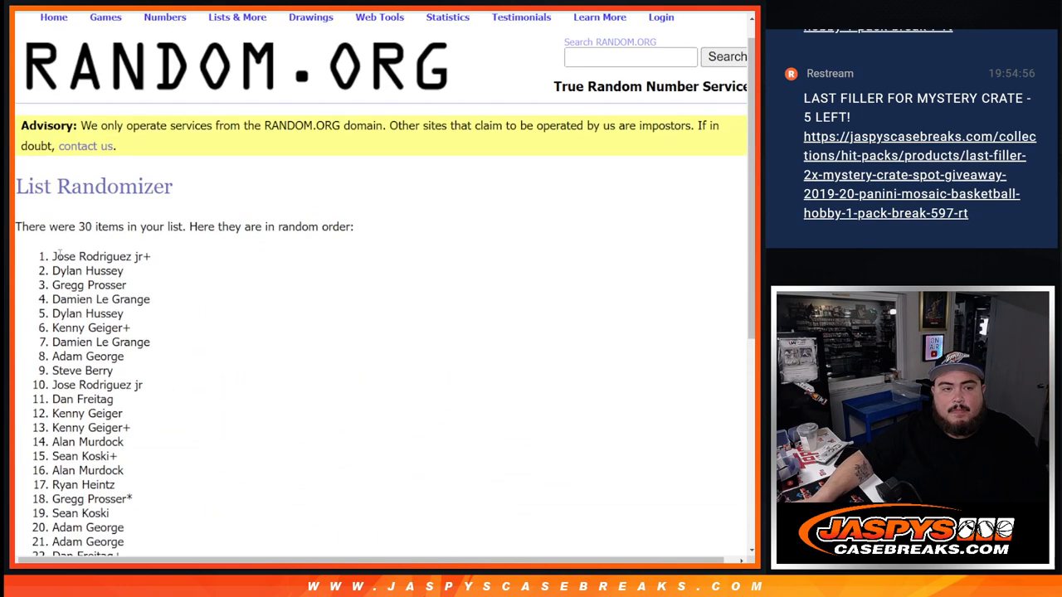
scroll(down, 3)
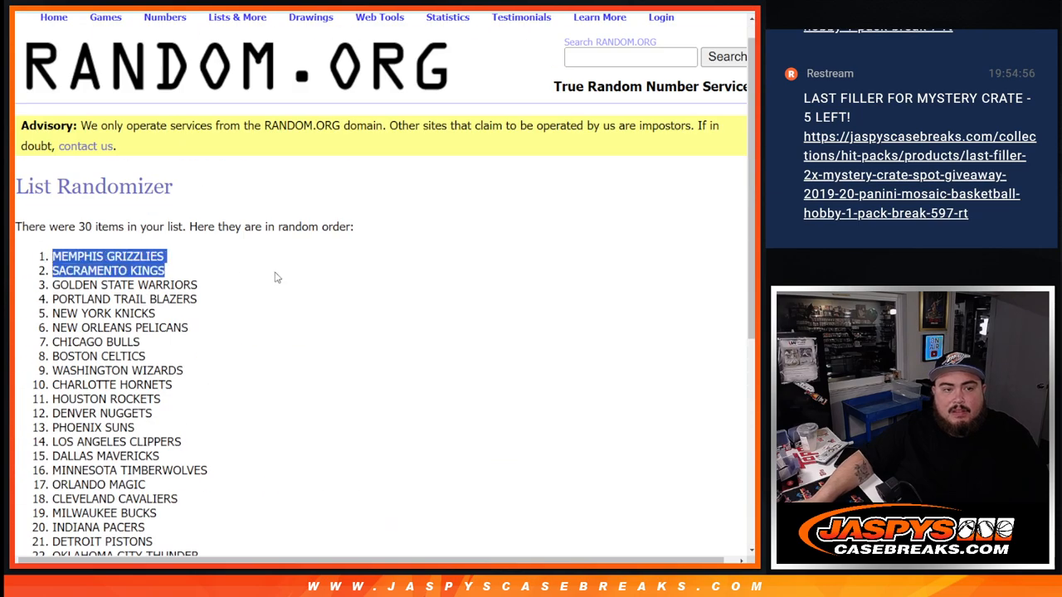
Review the randomized NBA team list with Memphis Grizzlies and Sacramento Kings on top.
scroll(down, 3)
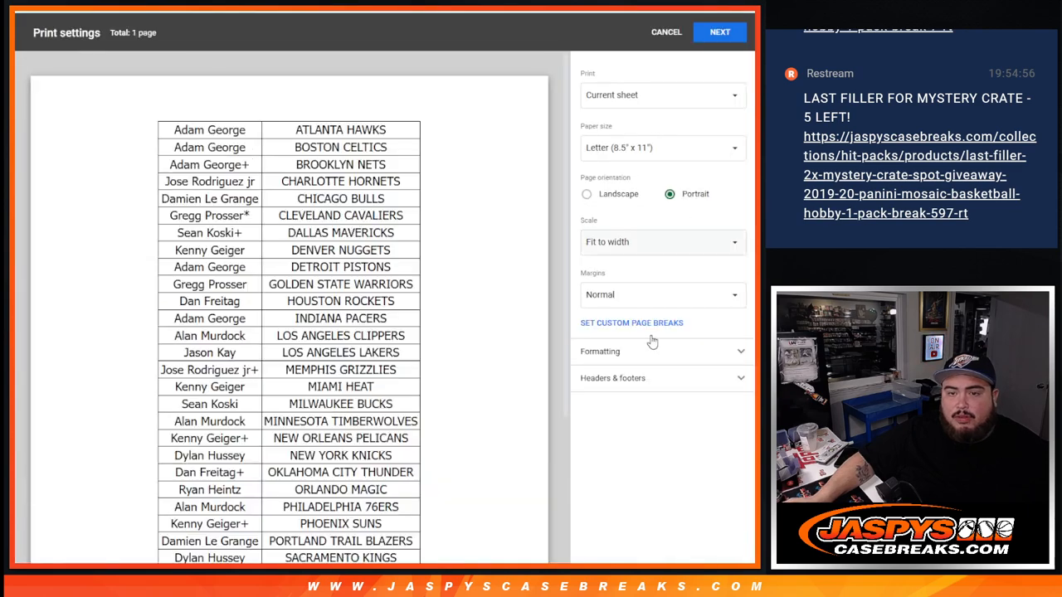
Show the print preview of the name-to-NBA-team pairing sheet.
click(659, 377)
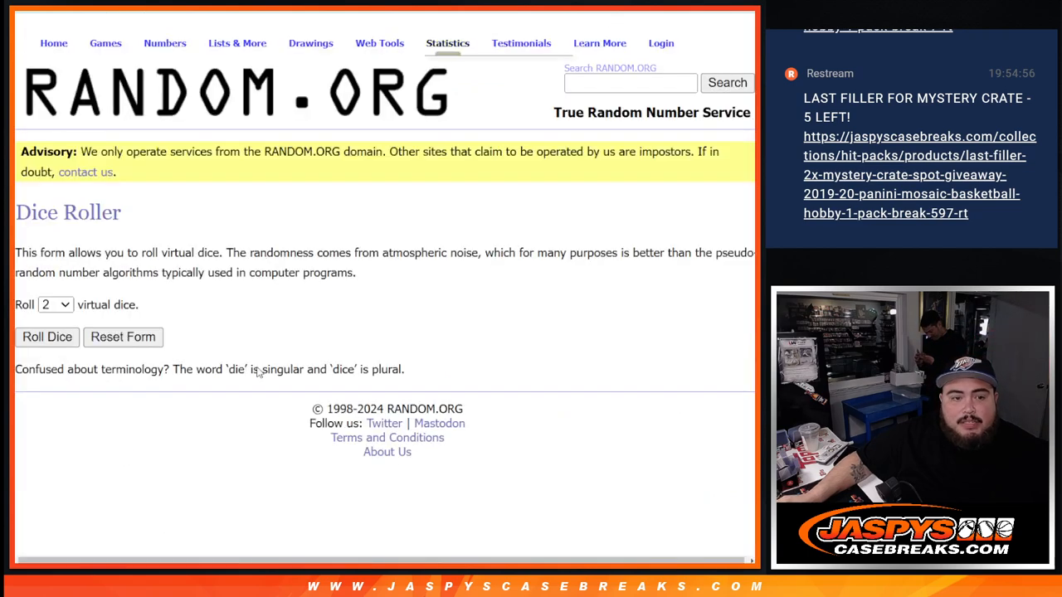
Return to the 30-name results shuffled five times and review entries 1 and 2 as crate winners.
click(47, 337)
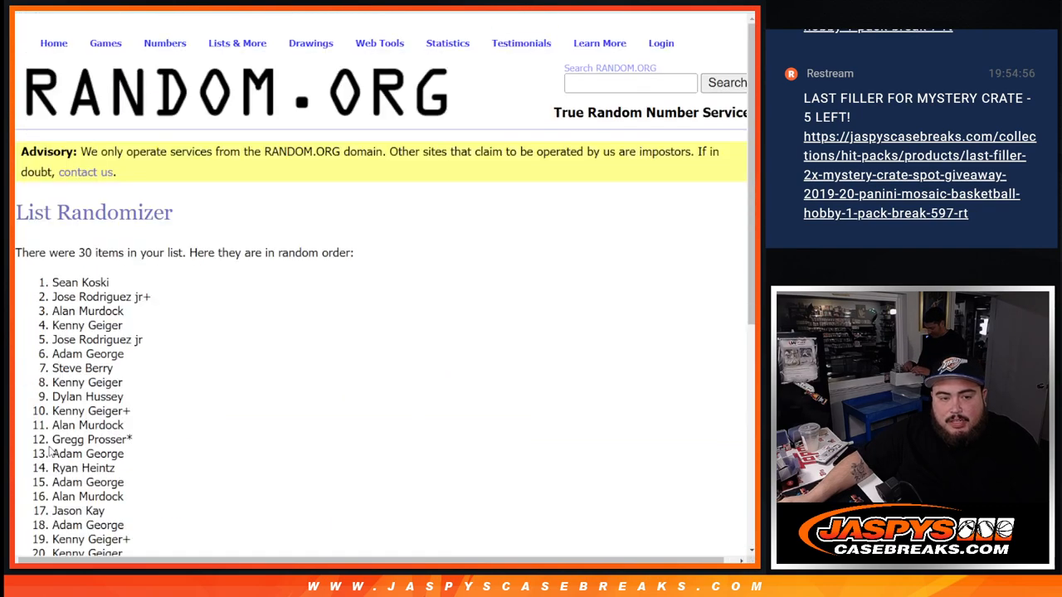
scroll(down, 3)
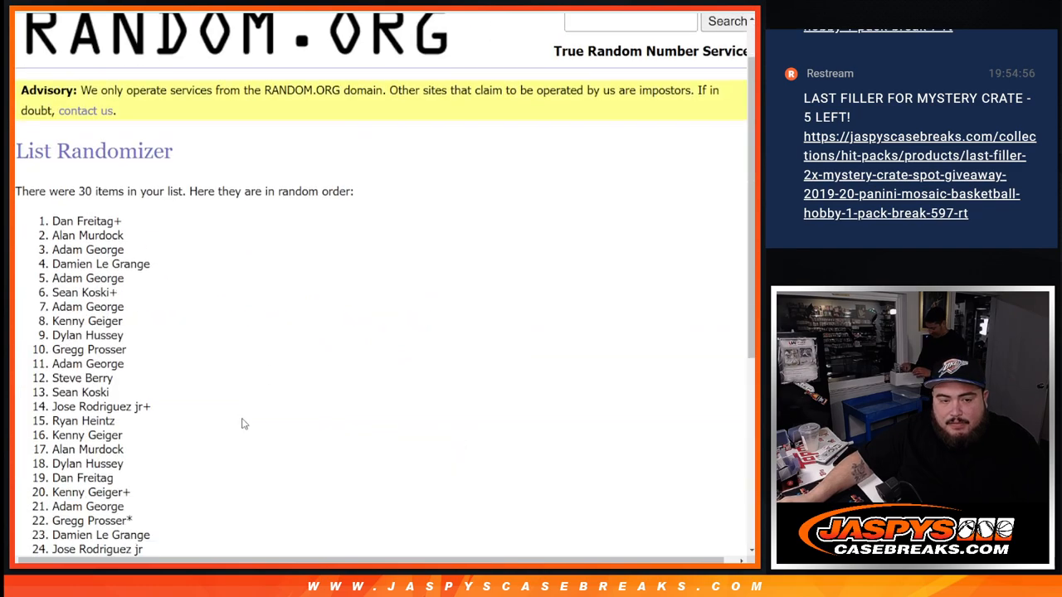
scroll(down, 3)
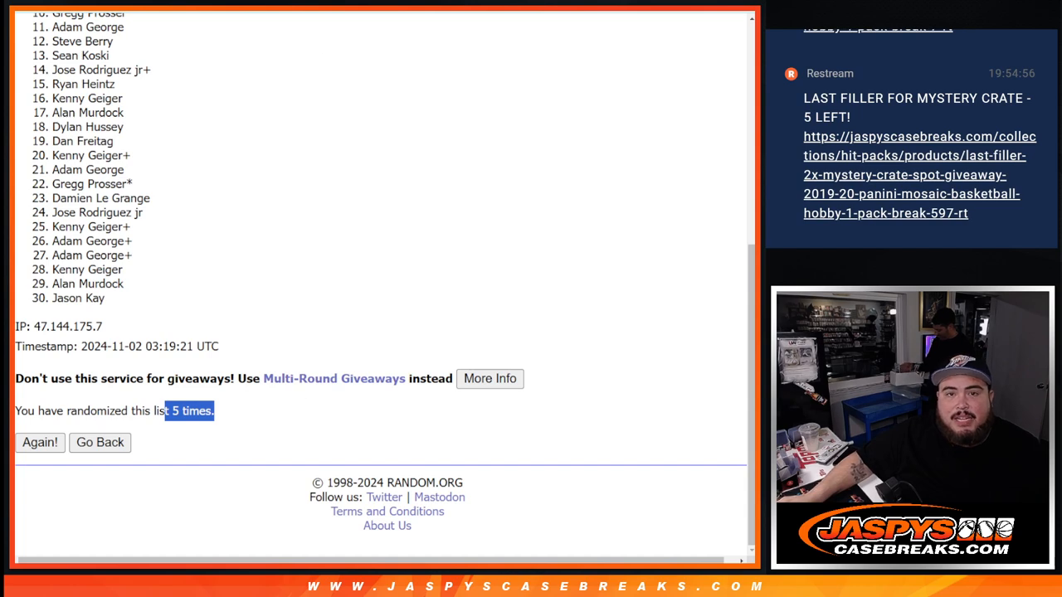
mouse_move(381, 285)
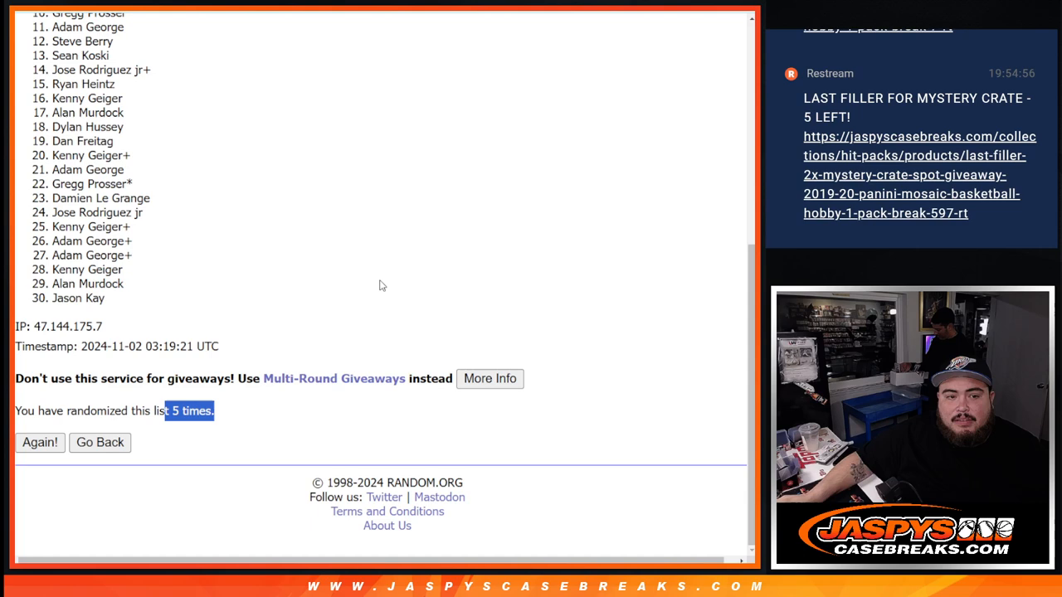
scroll(down, 3)
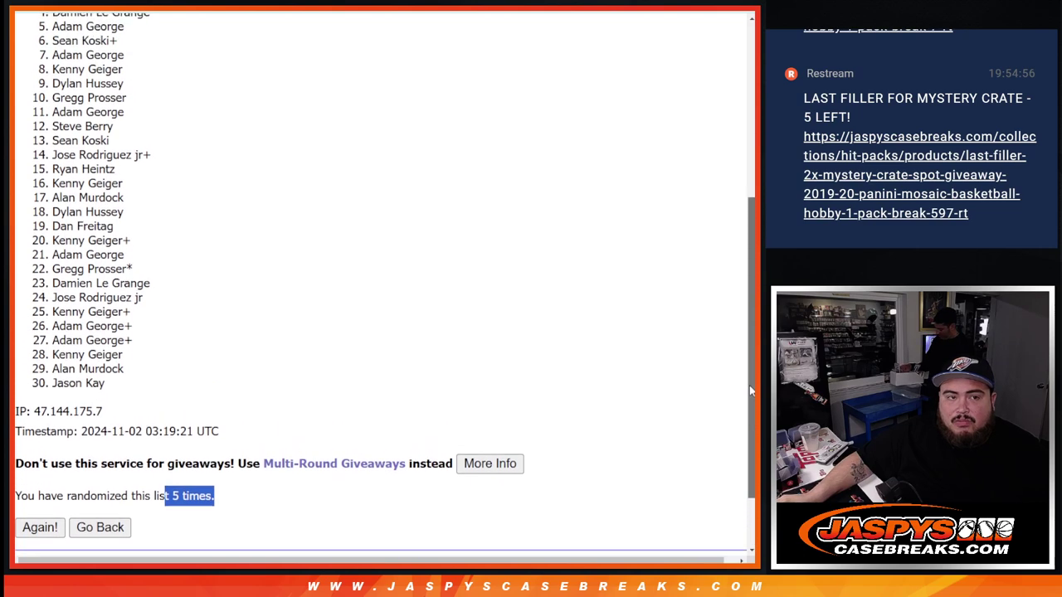
scroll(up, 3)
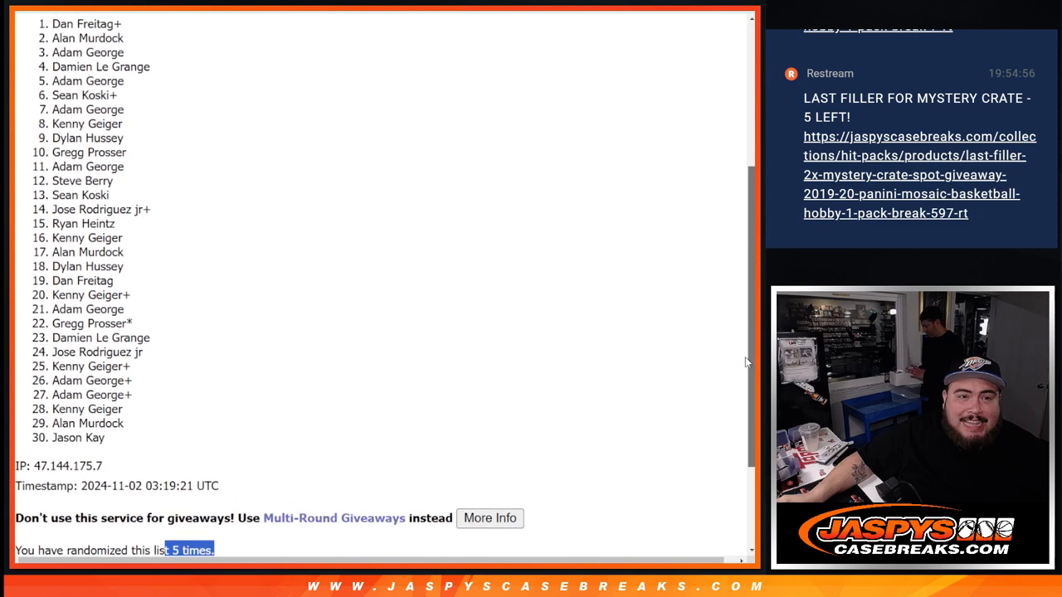
scroll(up, 3)
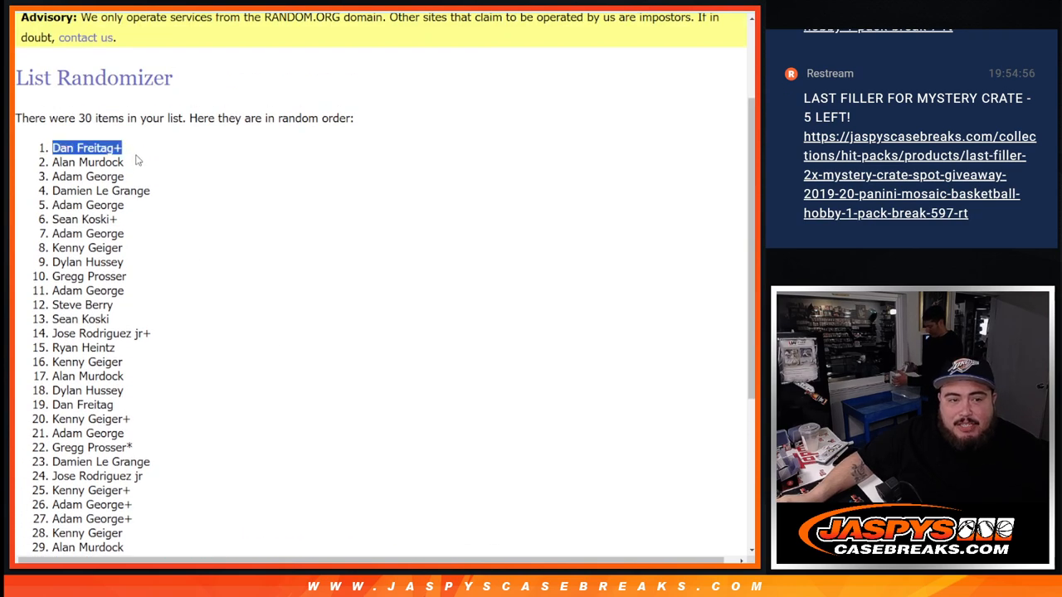
scroll(down, 3)
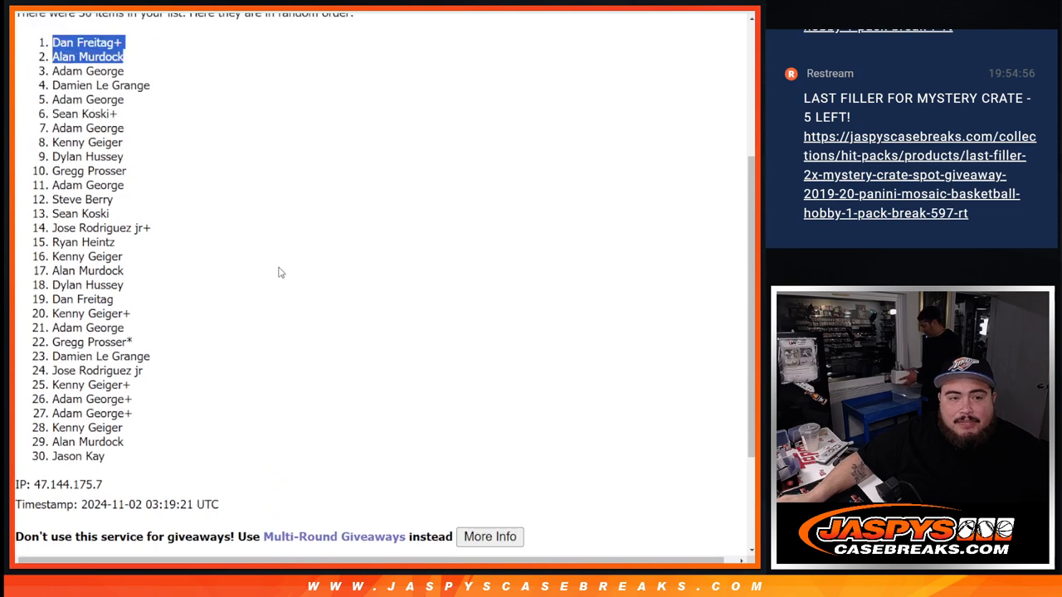
scroll(up, 3)
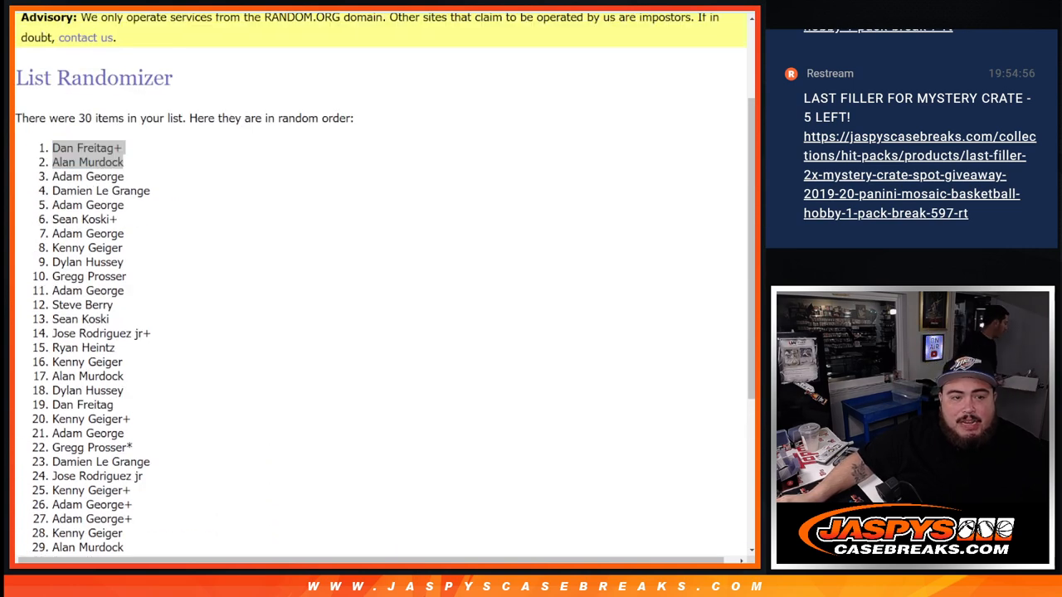